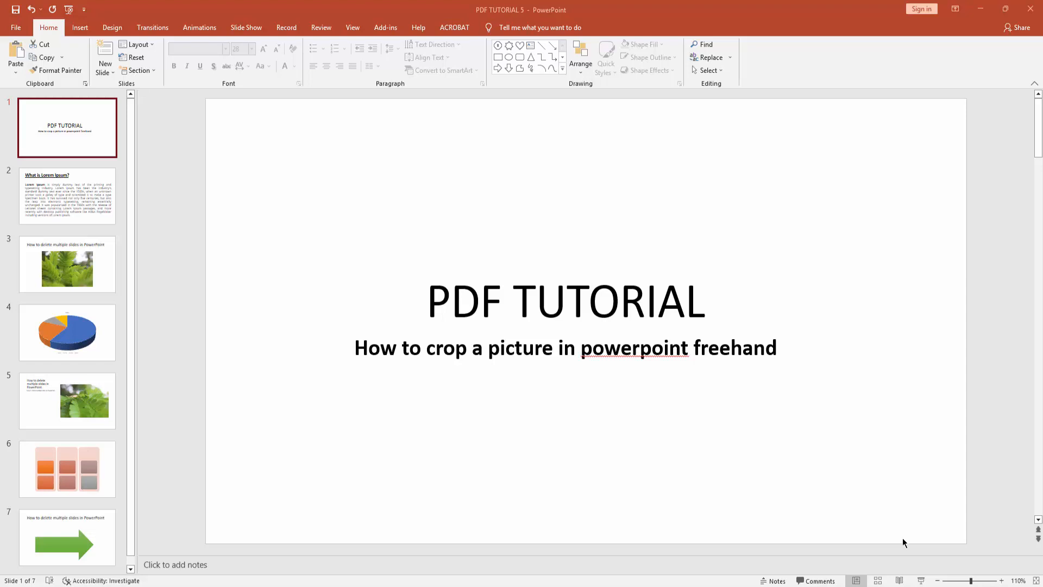
mouse_move(901, 542)
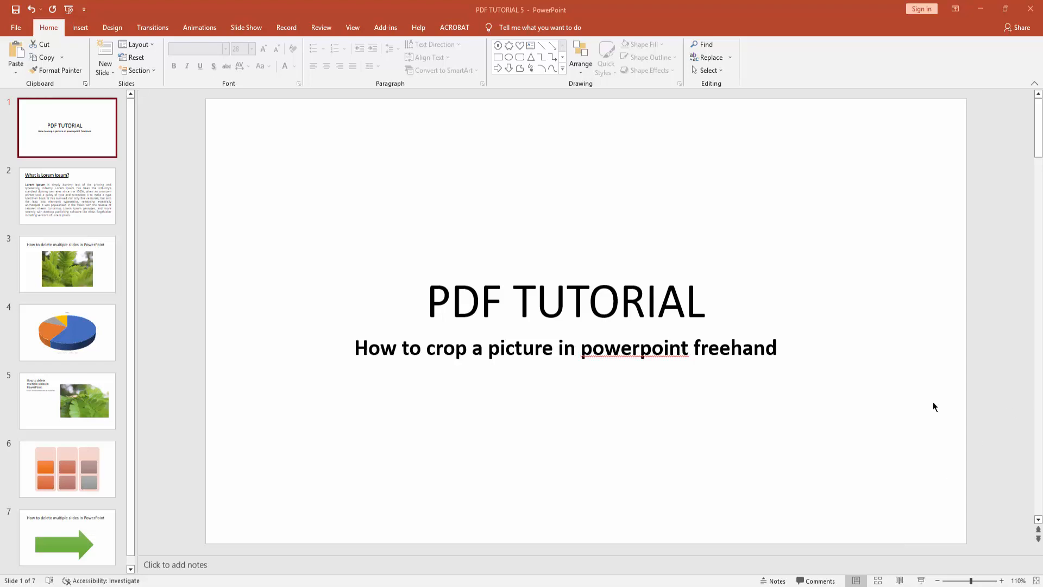
Accept the spelling suggestion so the subtitle word reads "PowerPoint"
right_click(629, 348)
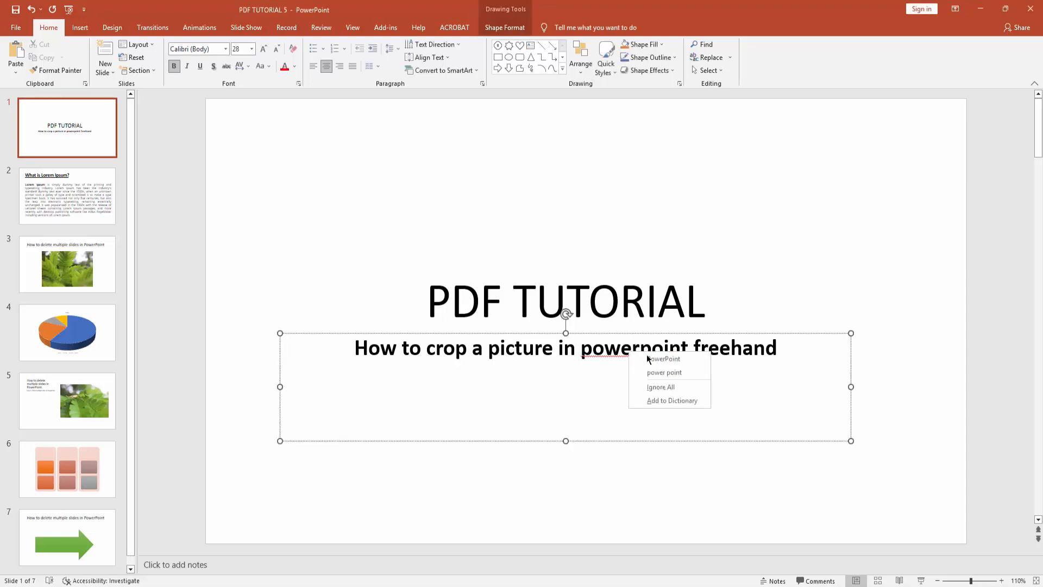
left_click(664, 358)
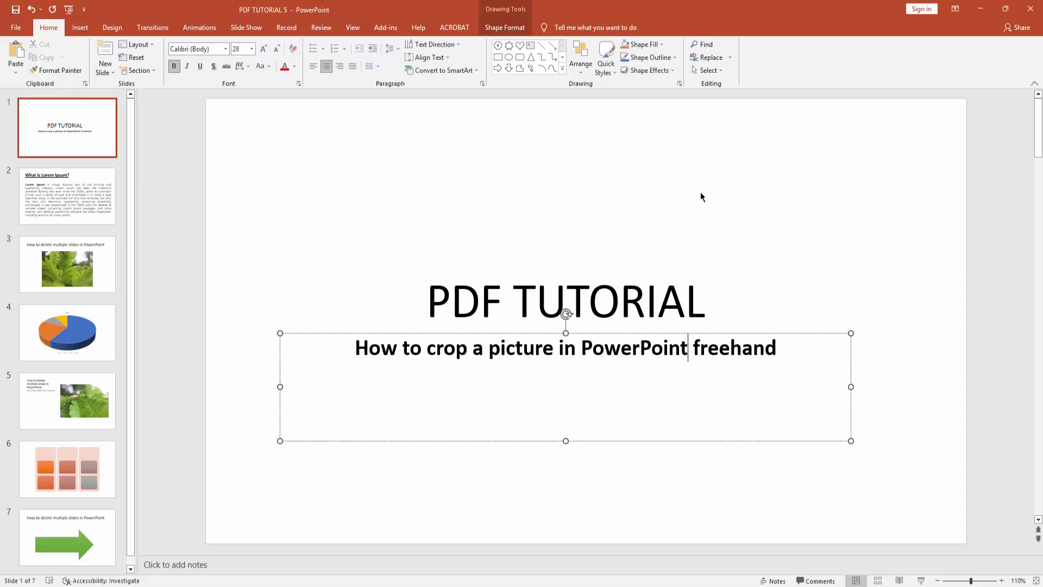
left_click(520, 172)
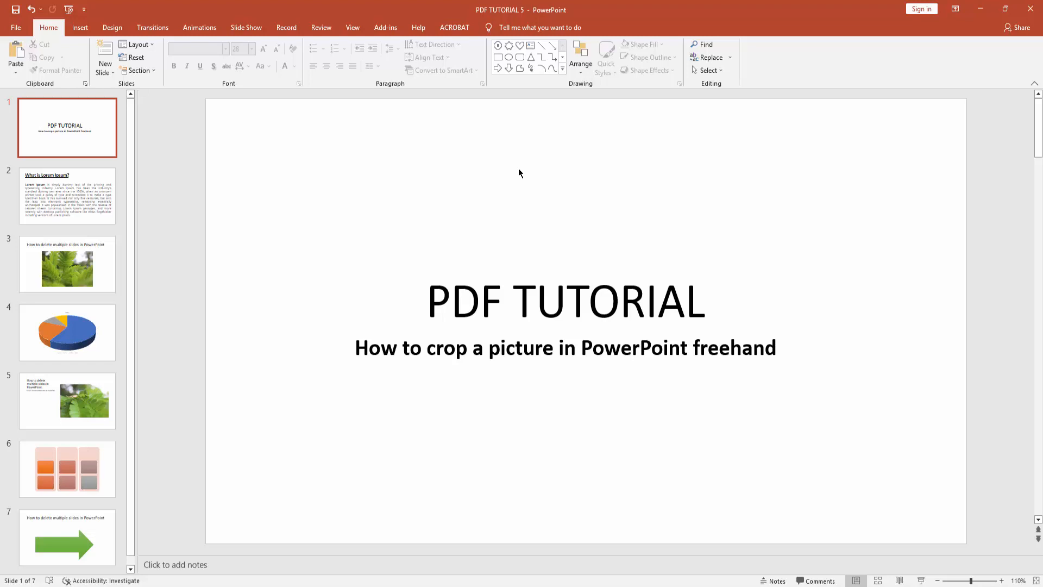
mouse_move(438, 176)
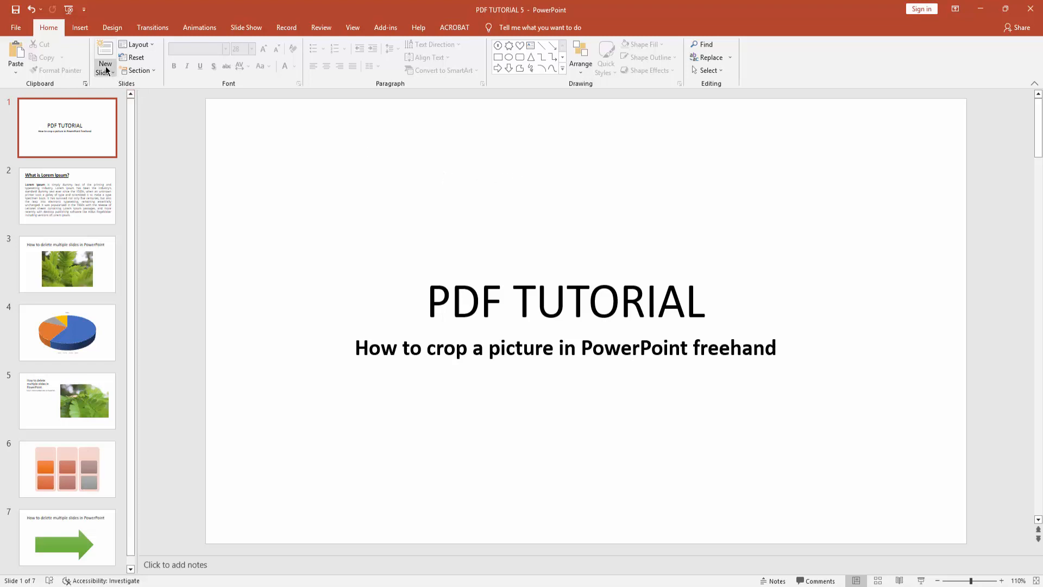
Add a new slide with the Blank layout right after the title slide
left_click(104, 68)
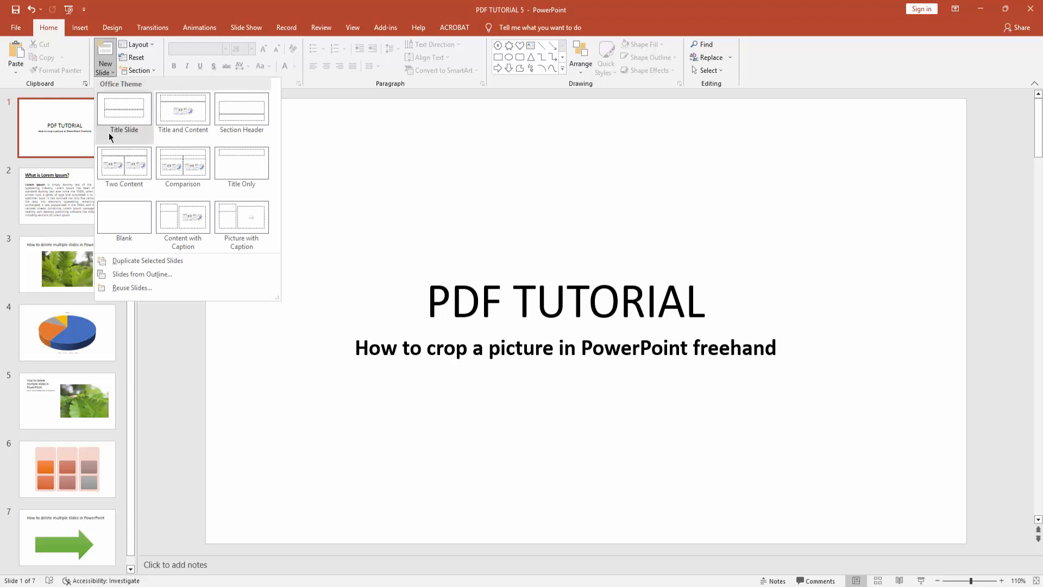
mouse_move(124, 216)
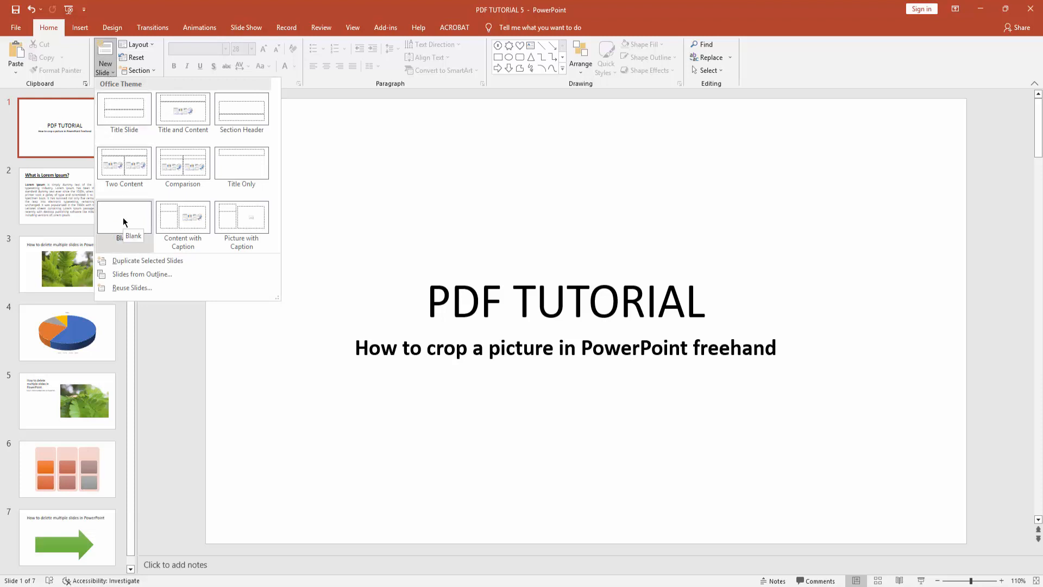
left_click(123, 217)
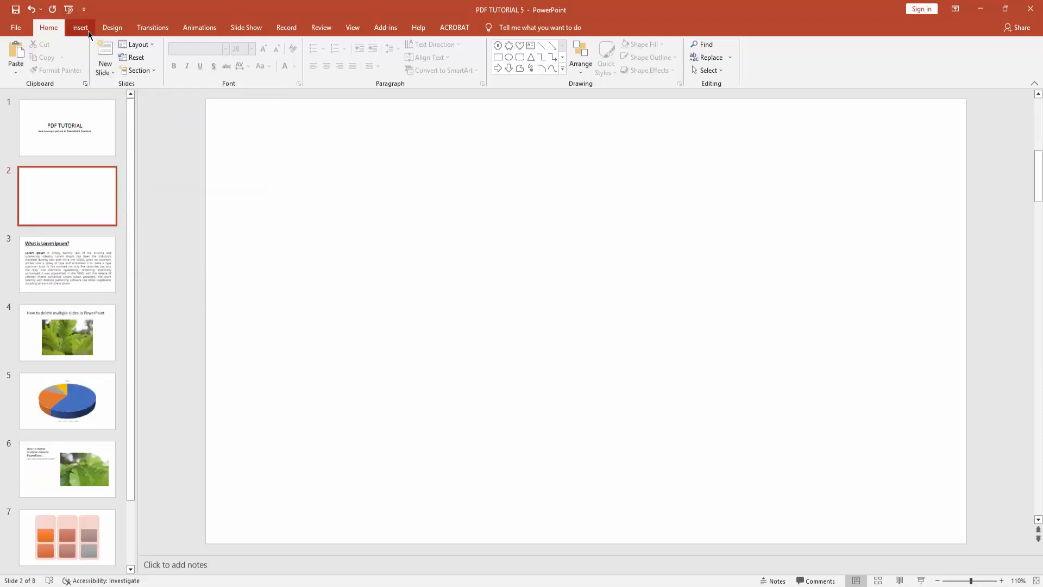
left_click(80, 27)
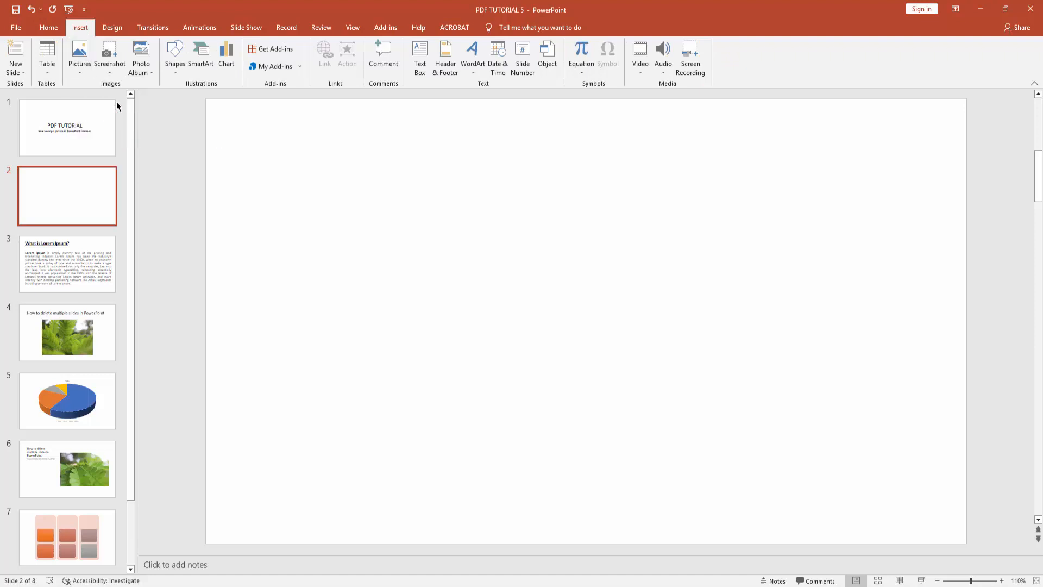
Insert the fern photo IMG_5313 from the picture folder onto slide 2
left_click(80, 56)
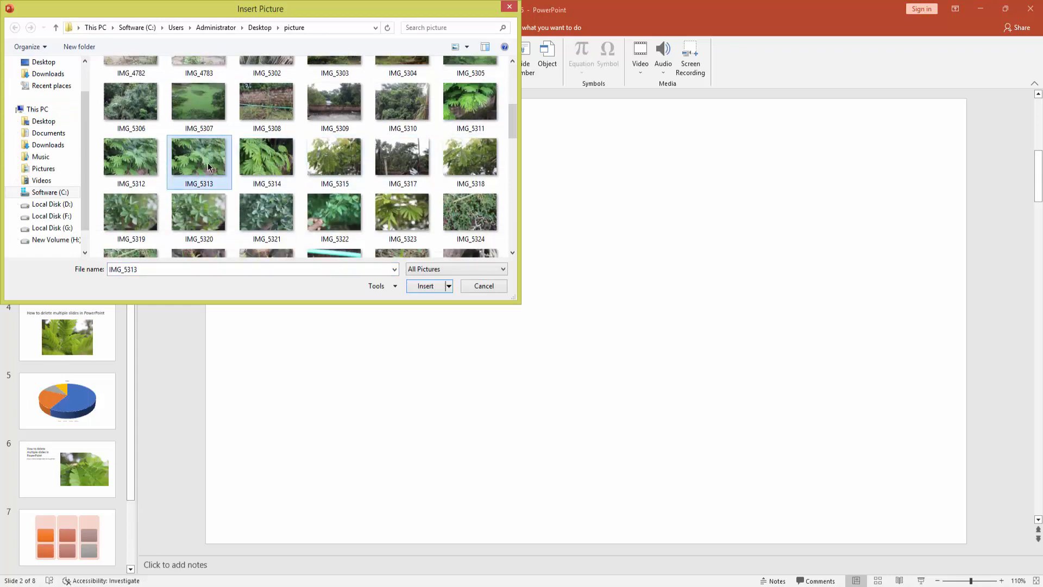
left_click(425, 286)
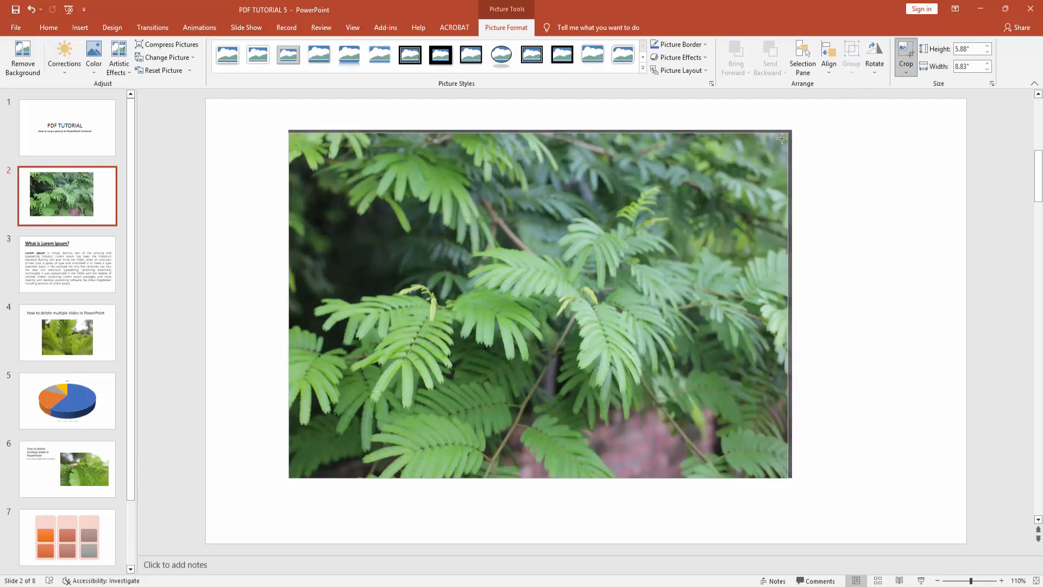
Drag the right crop handle leftward so only a narrow portrait strip of the fern remains
left_click_drag(782, 138, 522, 184)
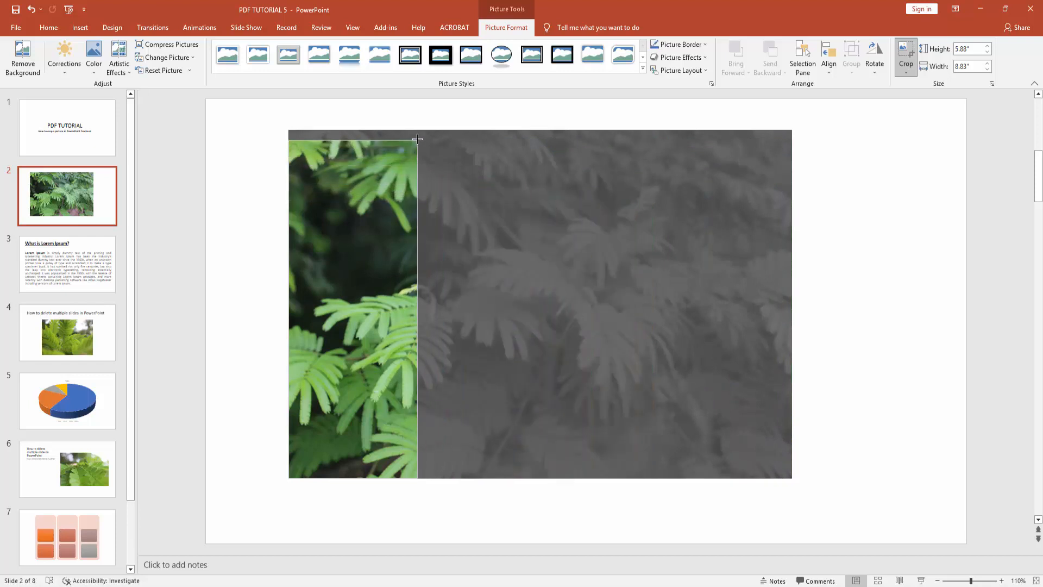
left_click_drag(417, 138, 508, 144)
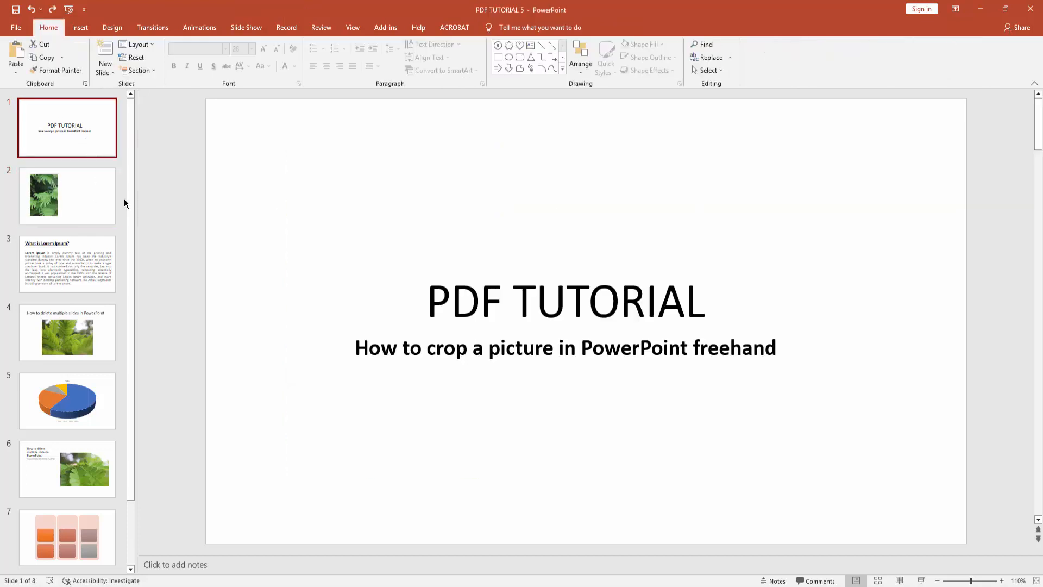
Return to slide 2 showing the narrow cropped fern photo
left_click(67, 196)
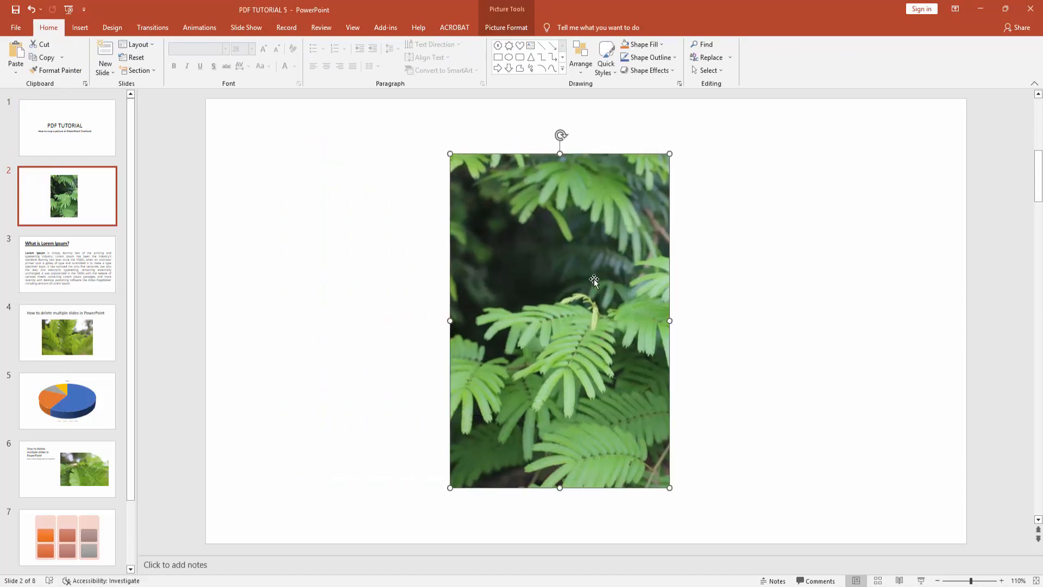
mouse_move(591, 280)
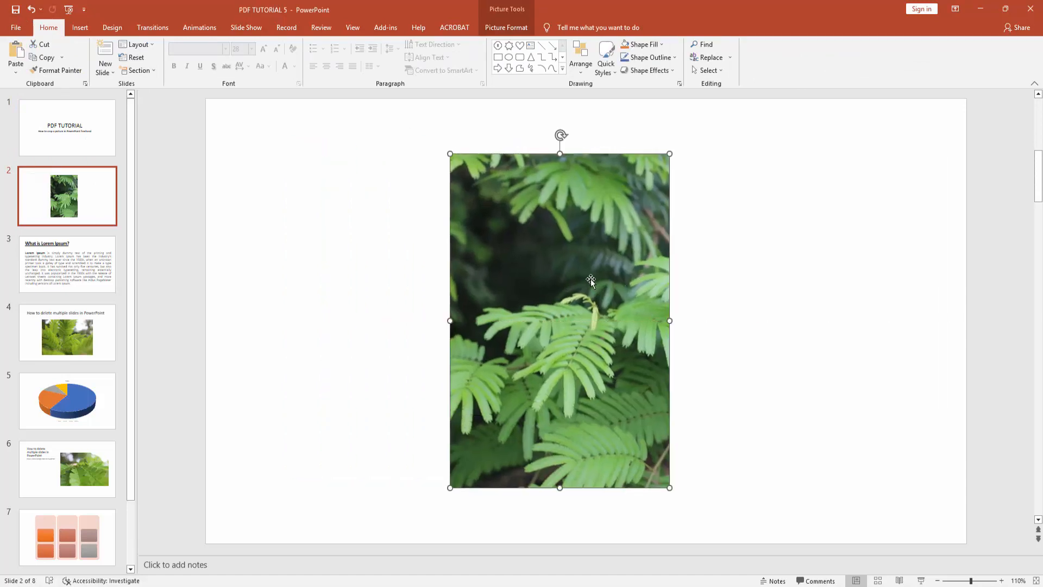